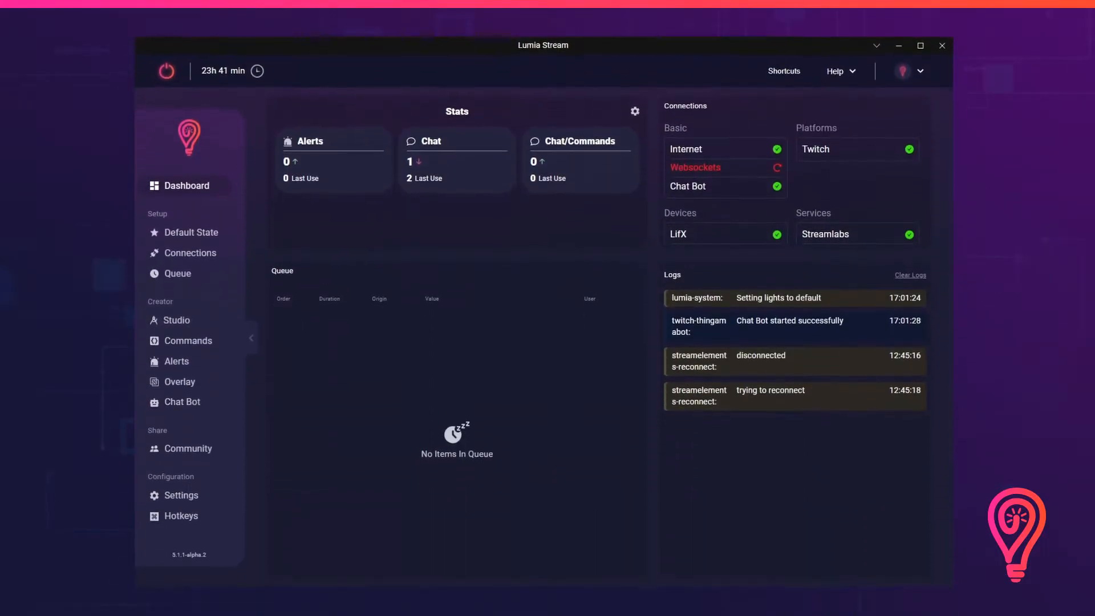
- Add Voicemod as a new connection on Host IP localhost so it shows among enabled services
left_click(192, 252)
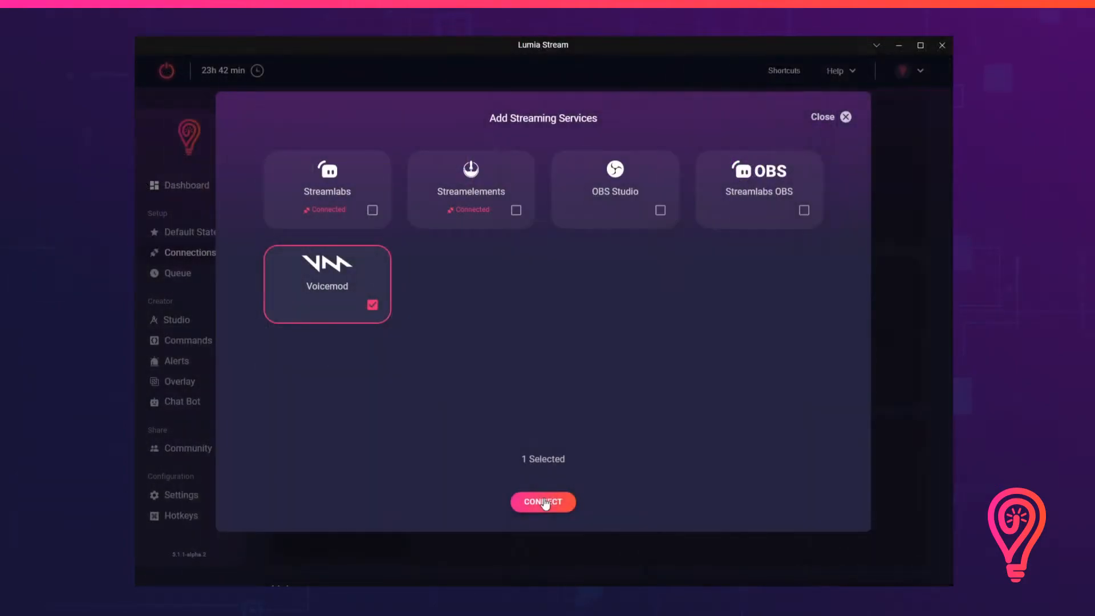
left_click(543, 501)
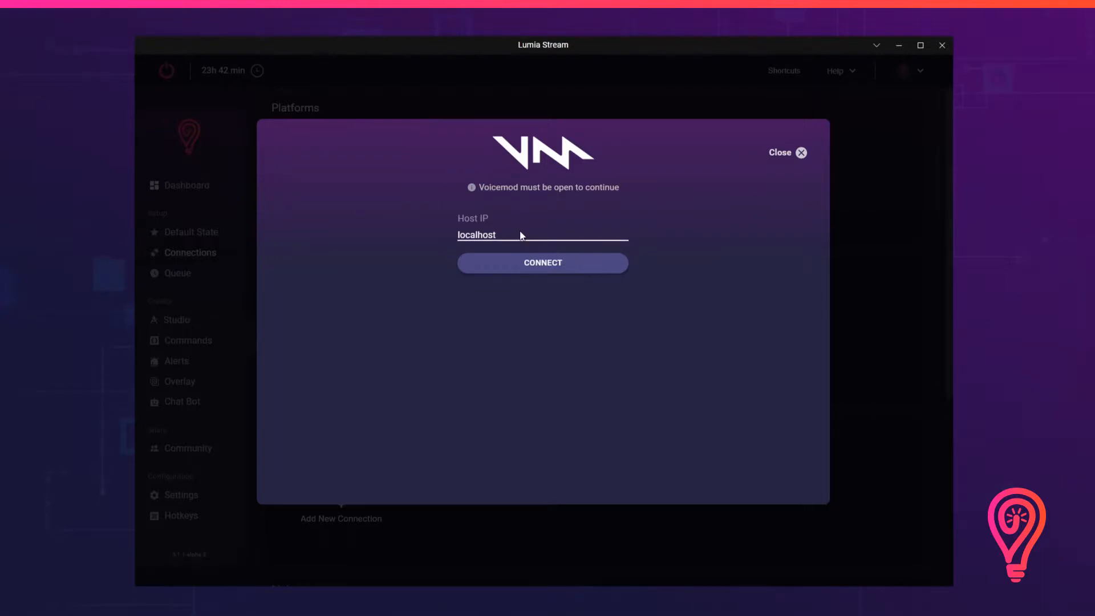
left_click(543, 262)
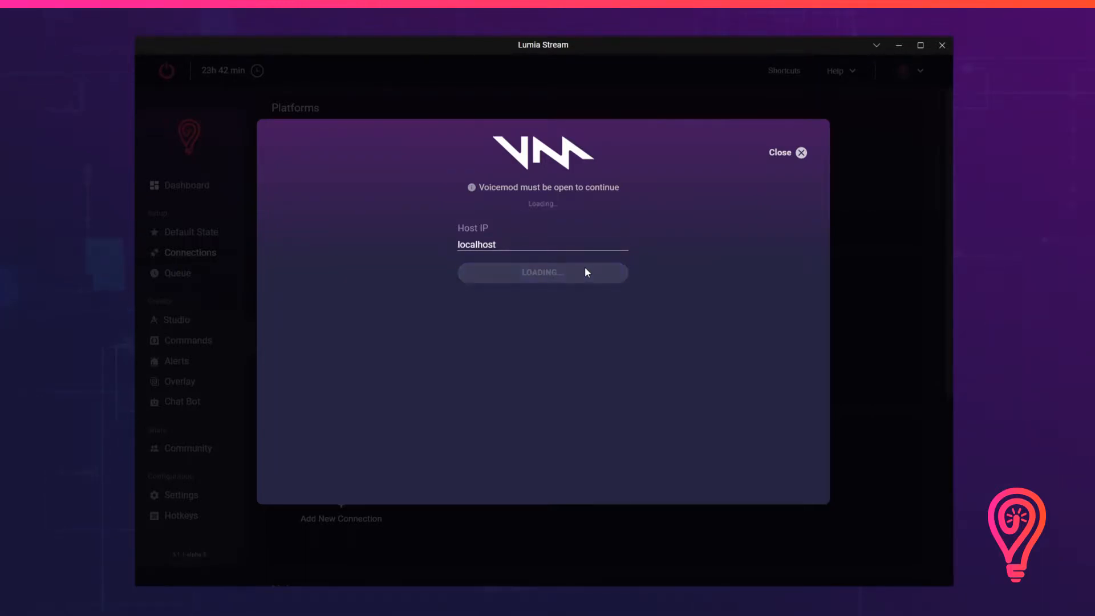
left_click(801, 152)
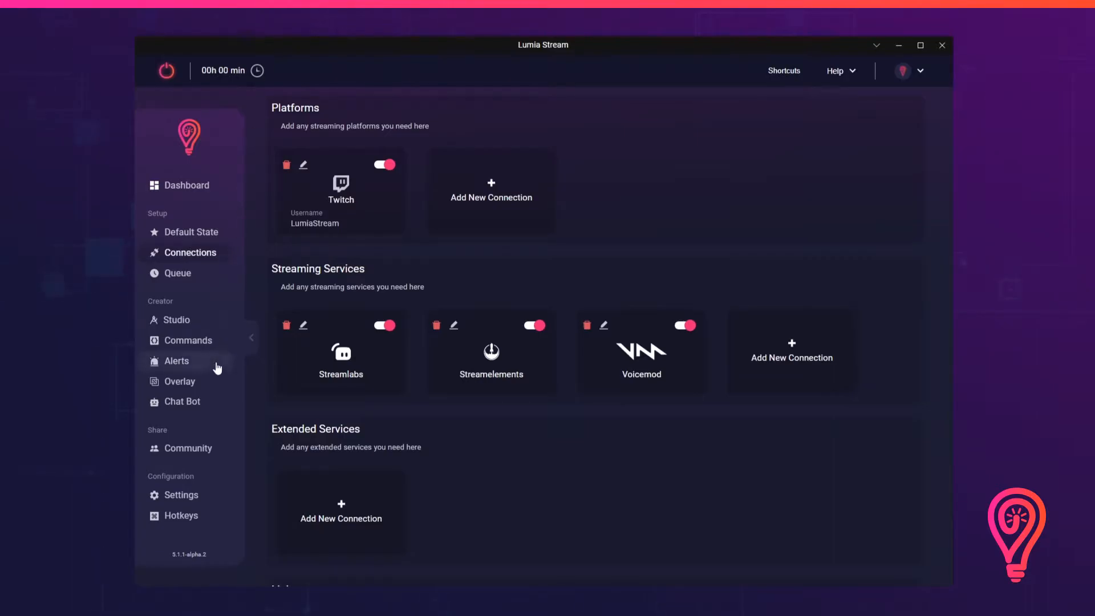
- Go to Alerts, Subscriber, and reach the Manage Voicemod panel for the Twitch subscriber alert
left_click(175, 361)
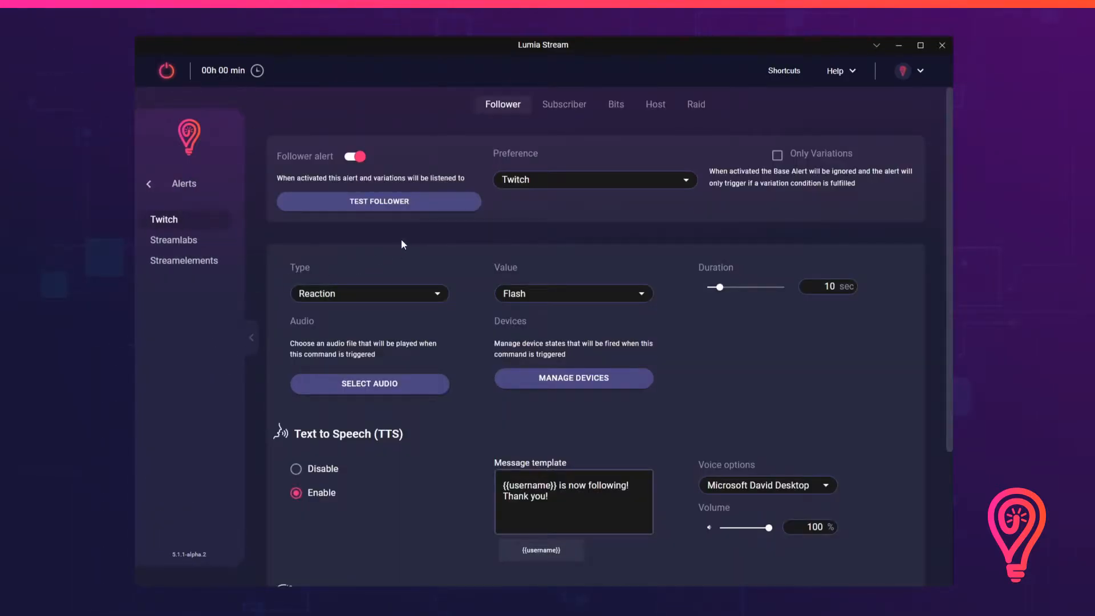
left_click(563, 104)
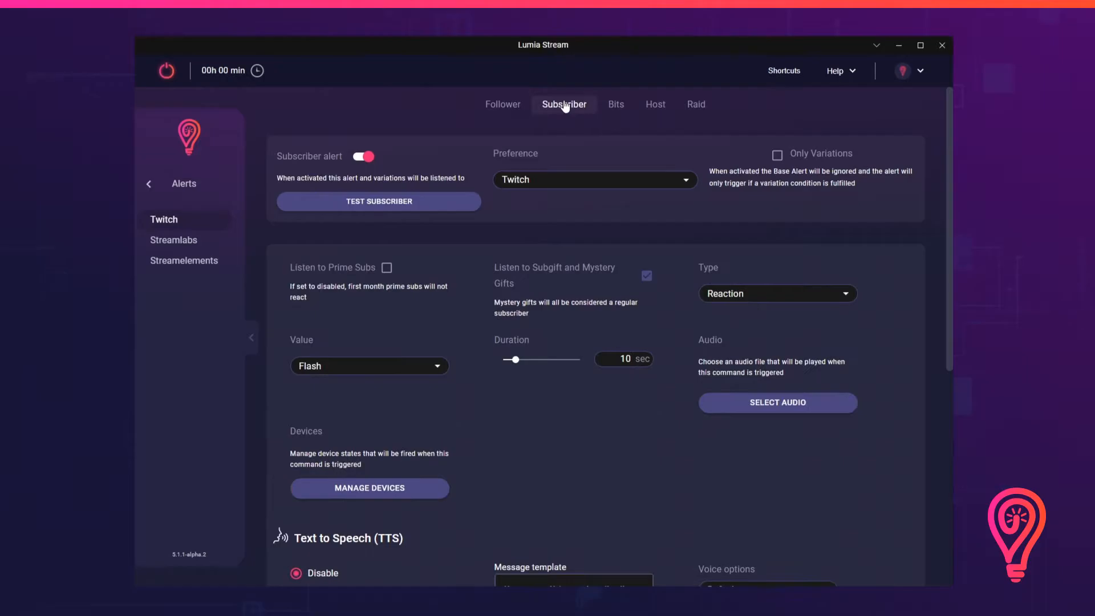
scroll("down", 3)
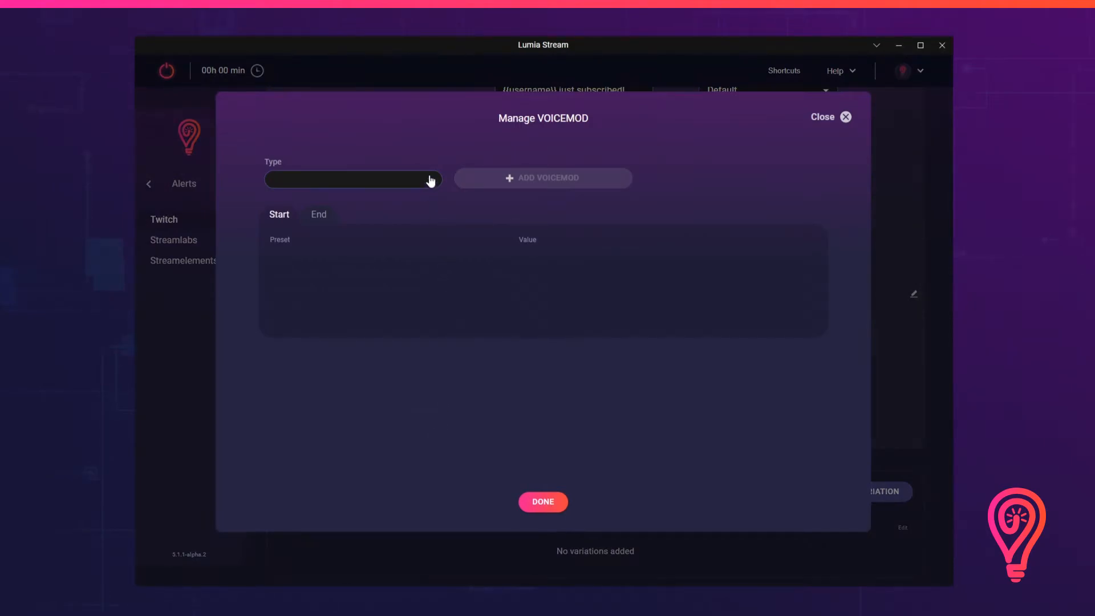
- Add a Voice action with the Magic Chords voice to the alert's Start actions
left_click(352, 179)
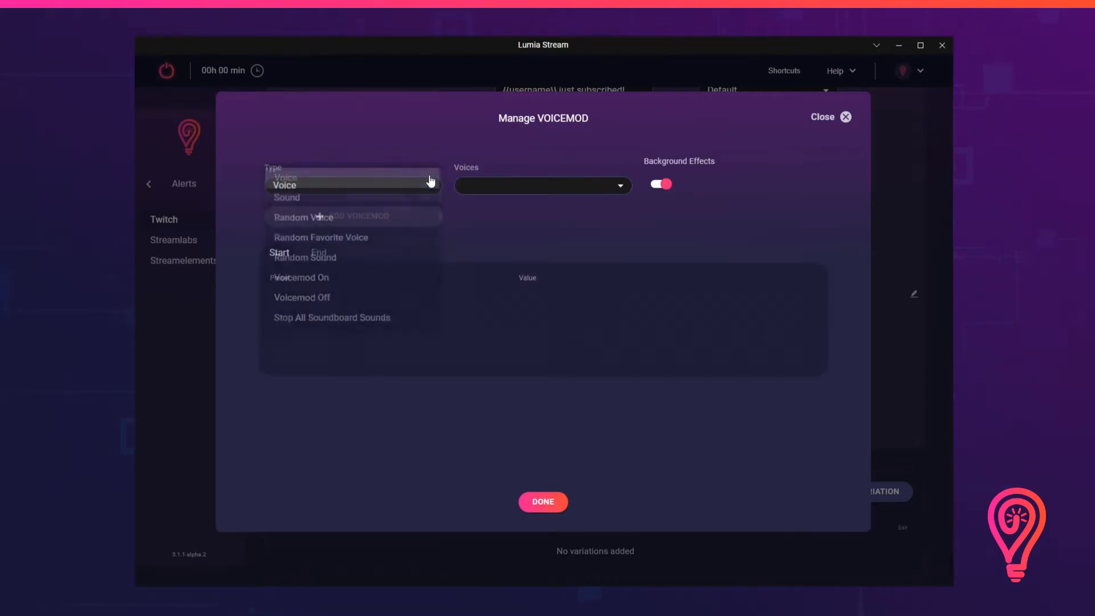
left_click(541, 185)
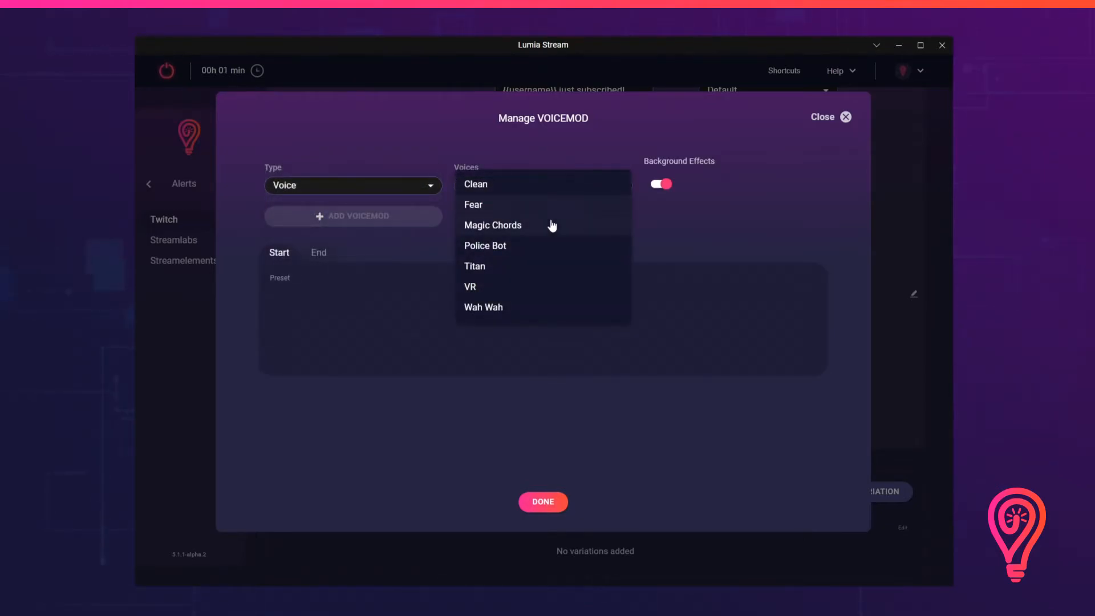
left_click(492, 225)
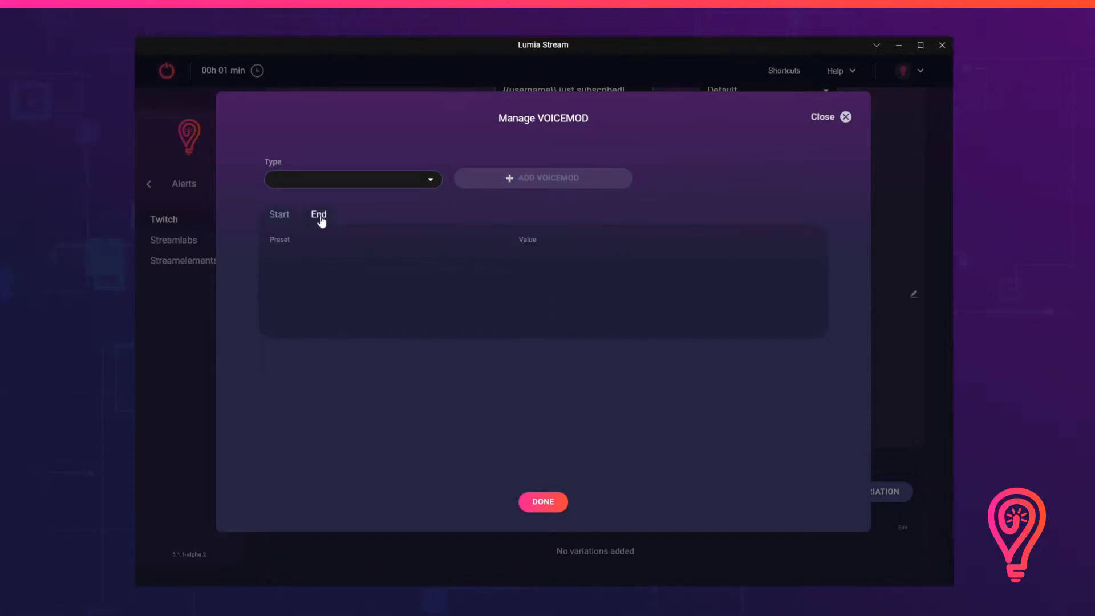
- Add a Voicemod Off action to the alert's End actions and confirm with Done
left_click(352, 179)
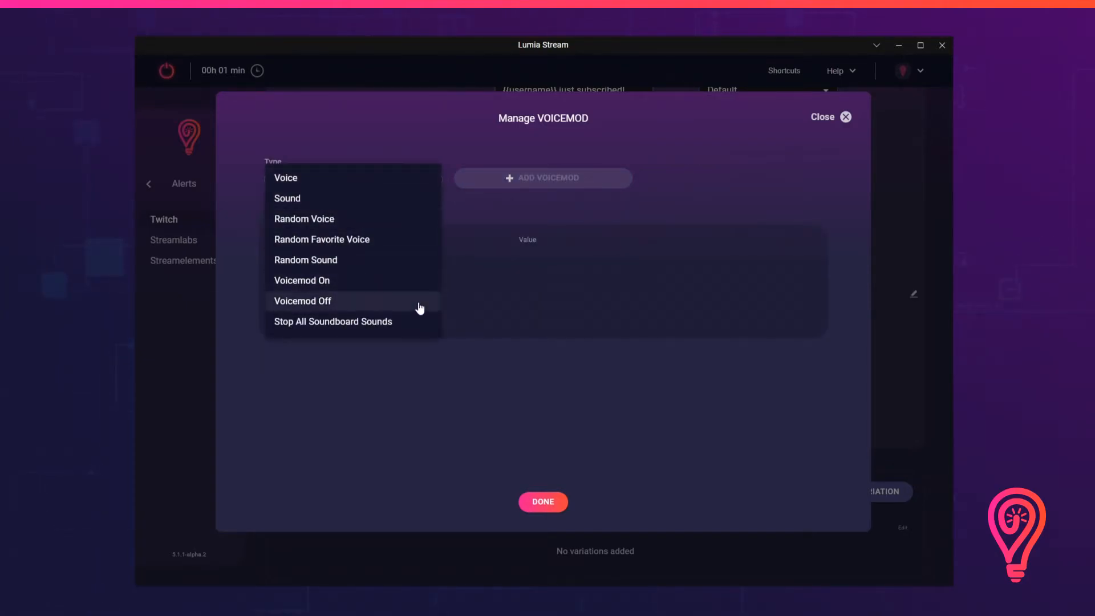
left_click(302, 301)
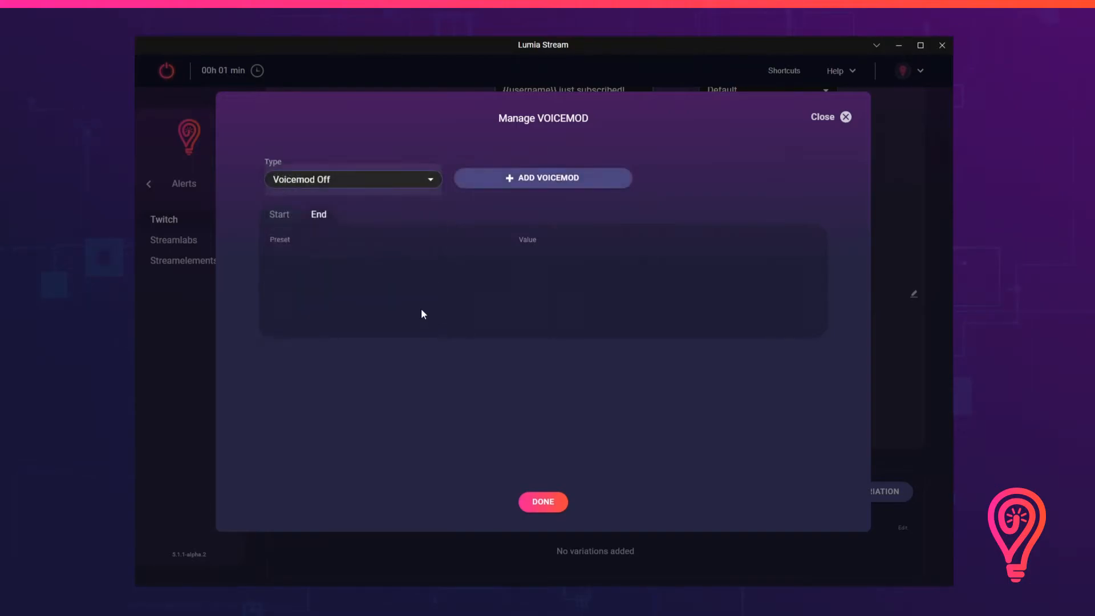
left_click(543, 178)
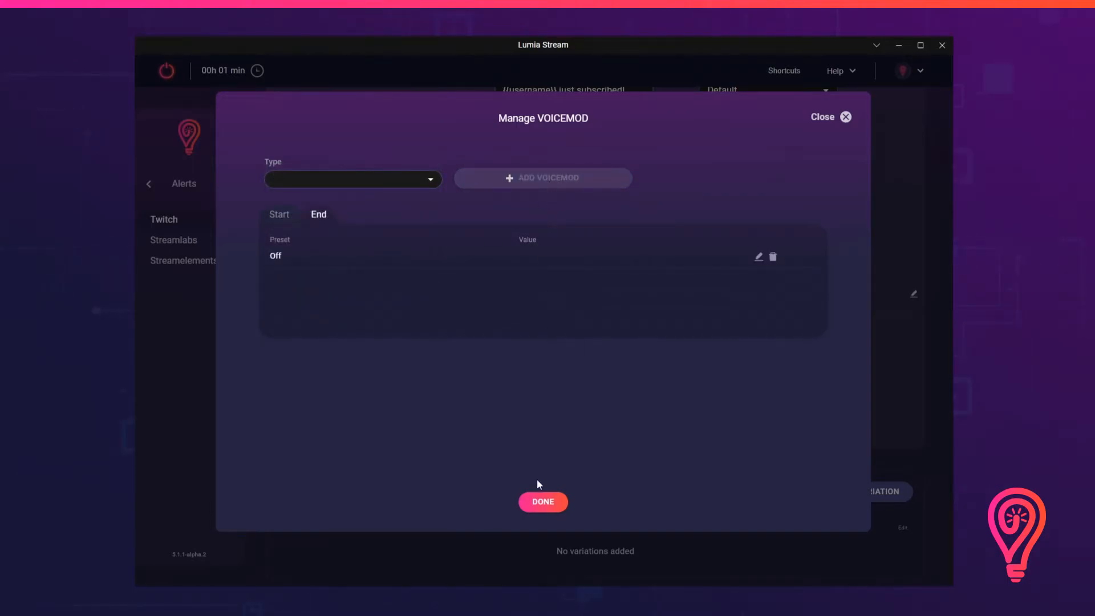
left_click(543, 501)
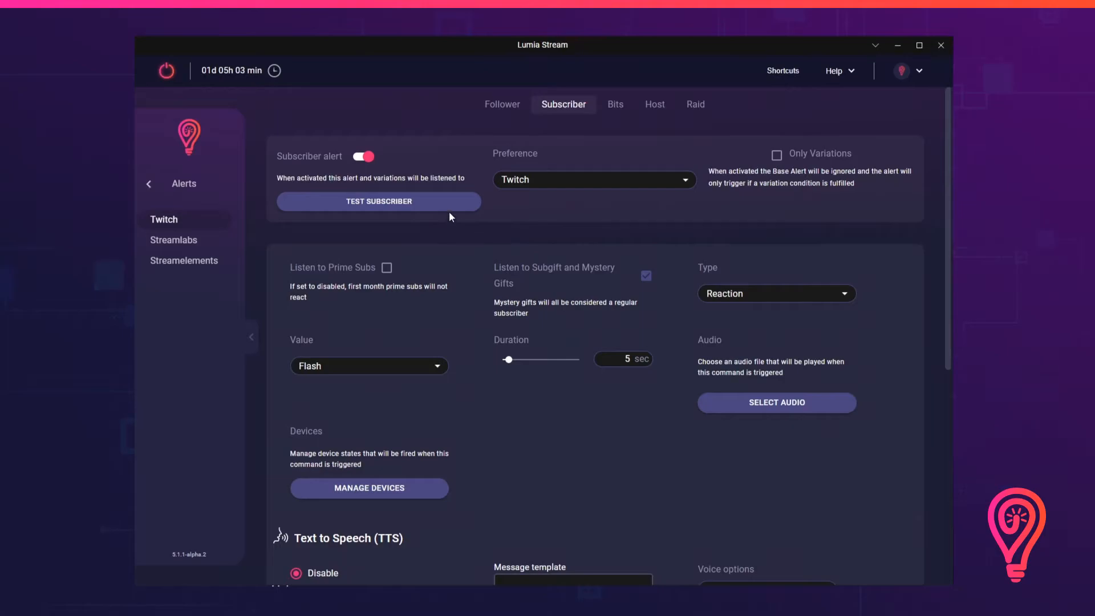
mouse_move(441, 234)
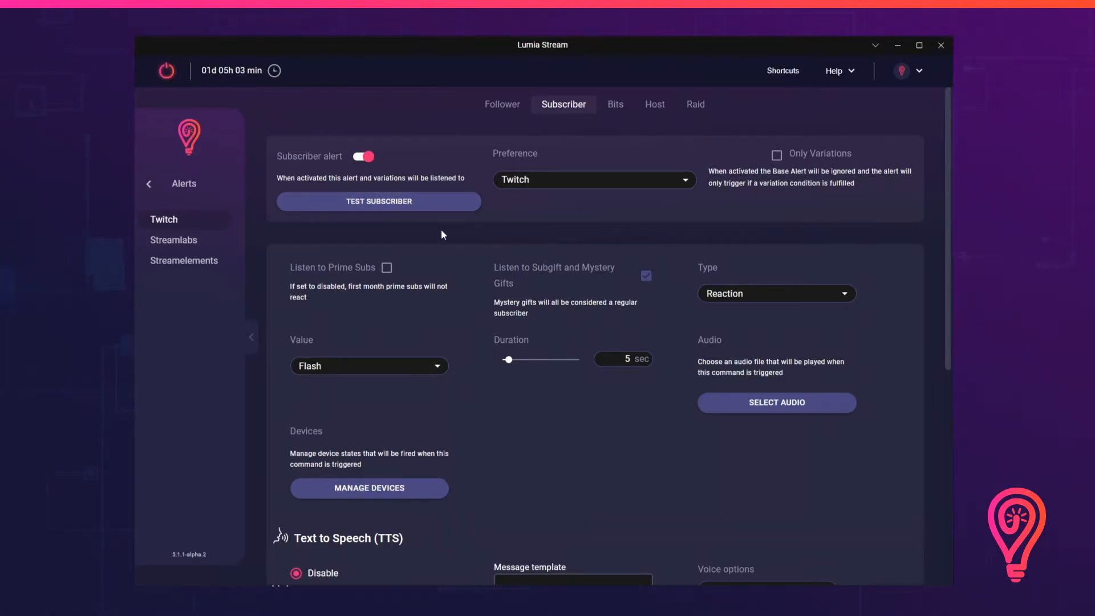
scroll("down", 3)
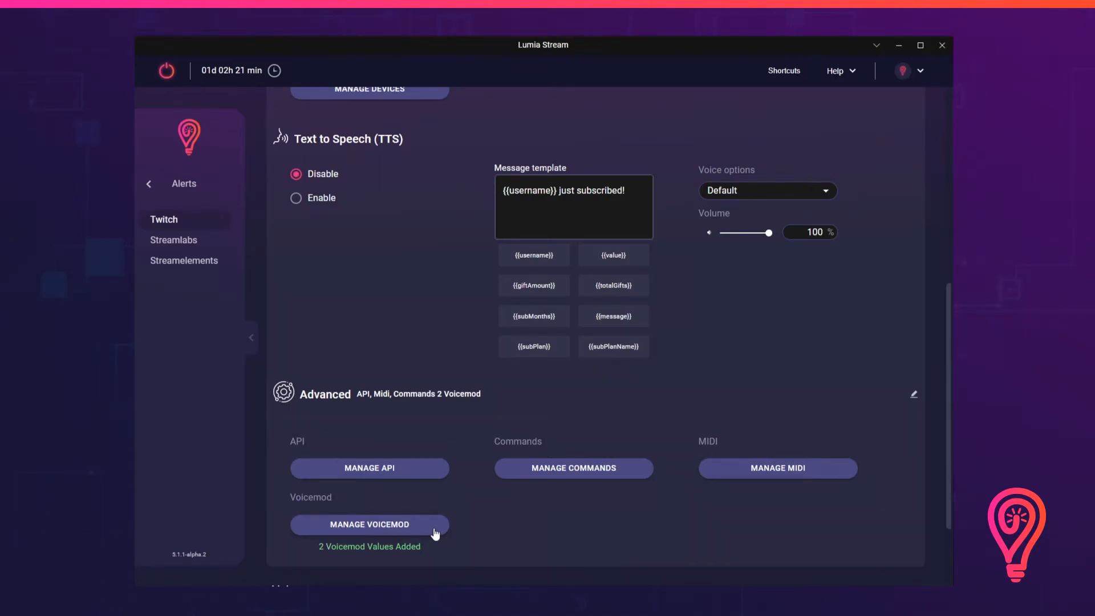
- Add a Sound action playing Full Motion to the alert's Start actions
left_click(369, 525)
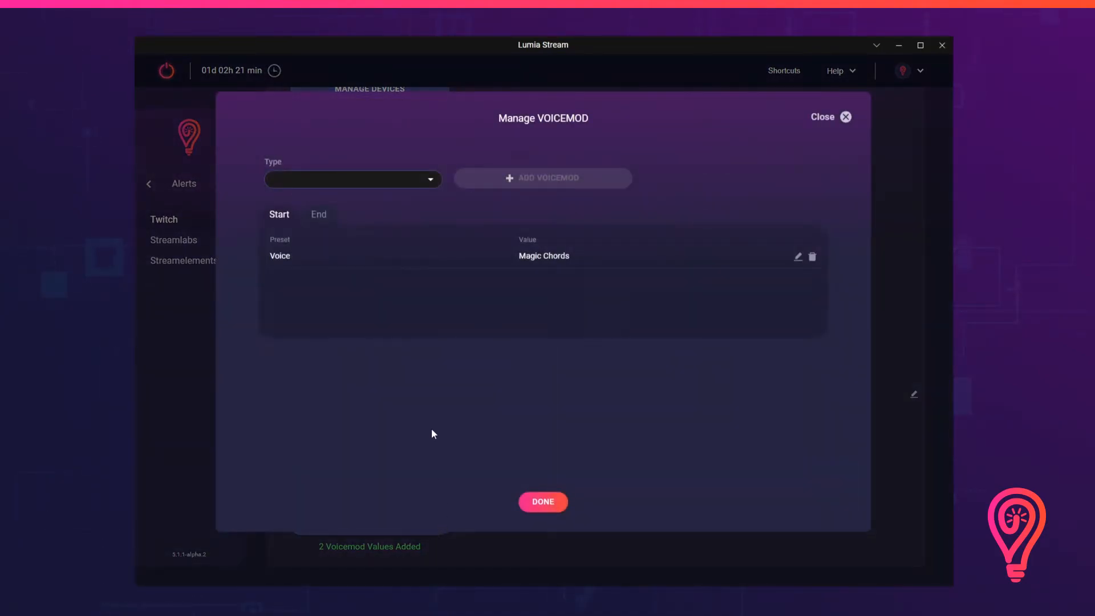
left_click(353, 179)
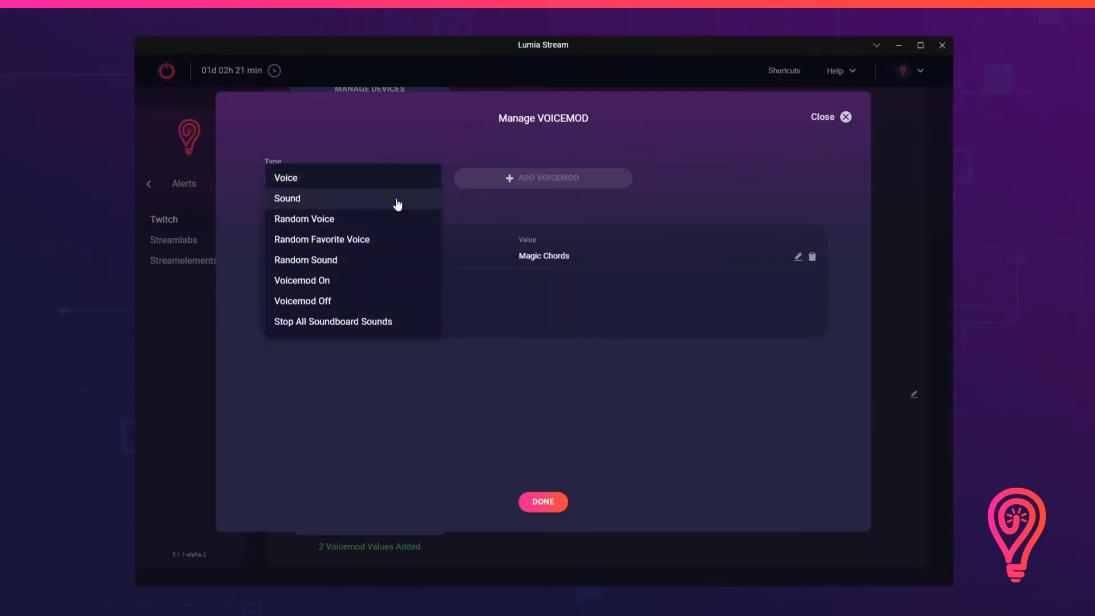
left_click(287, 197)
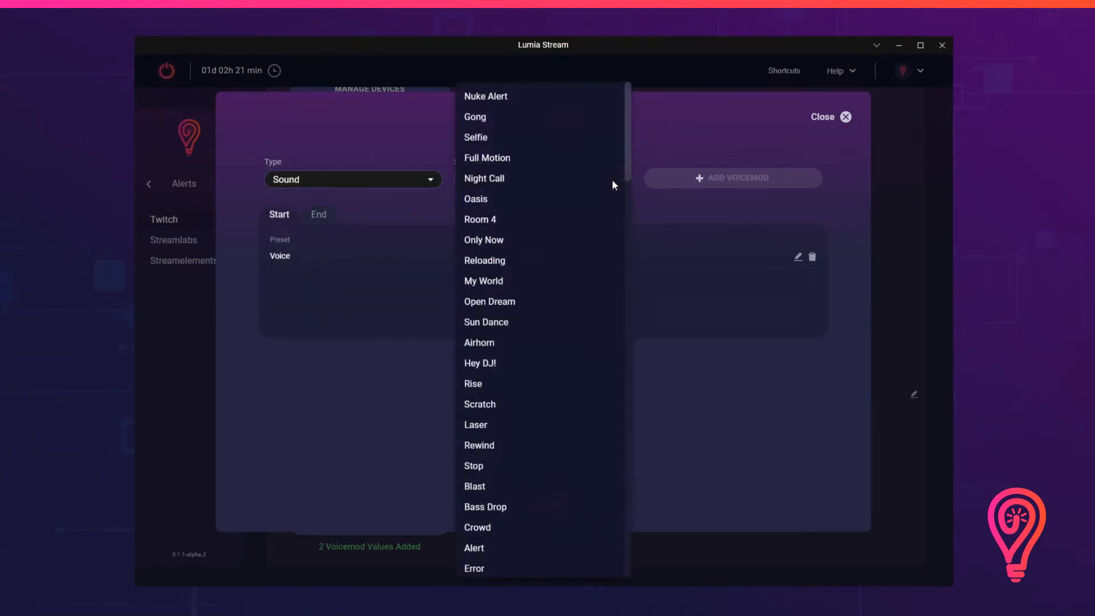
left_click(487, 157)
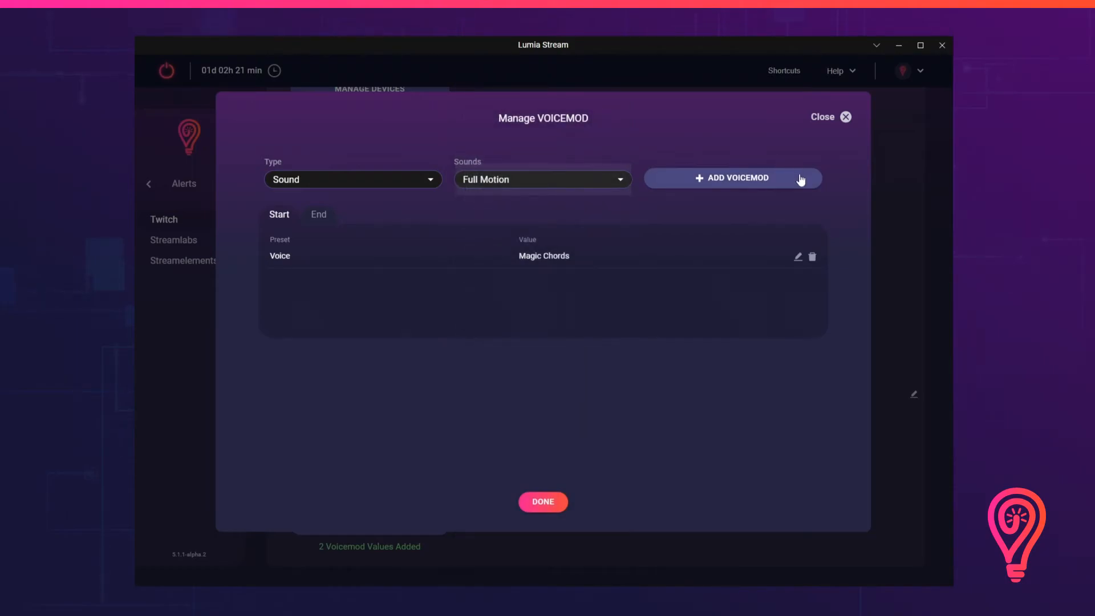
left_click(732, 178)
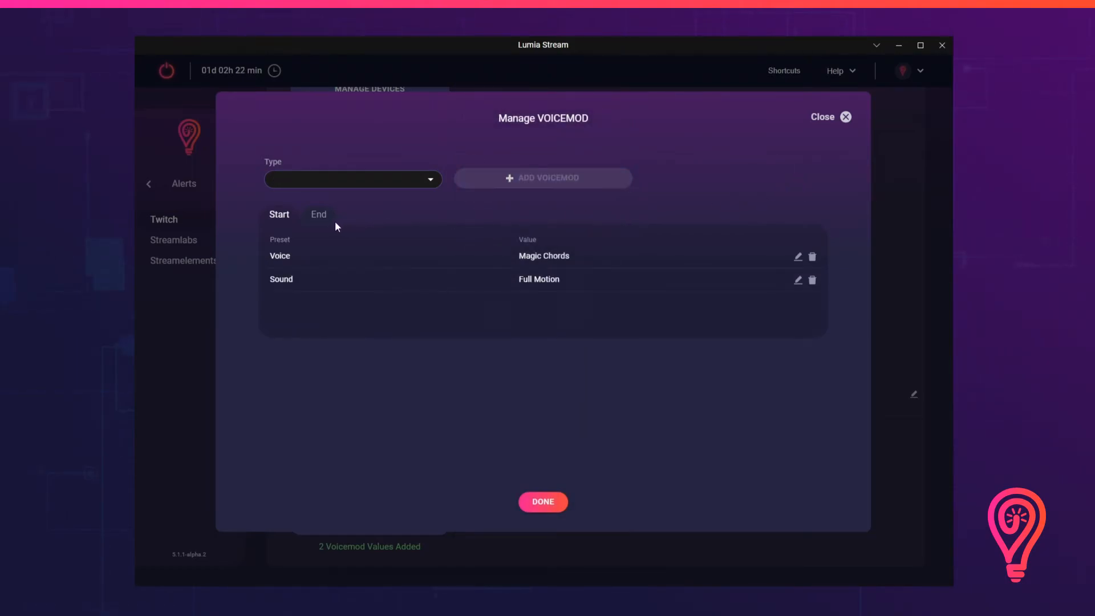
- Add Stop All Soundboard Sounds to the alert's End actions and confirm with Done
left_click(352, 179)
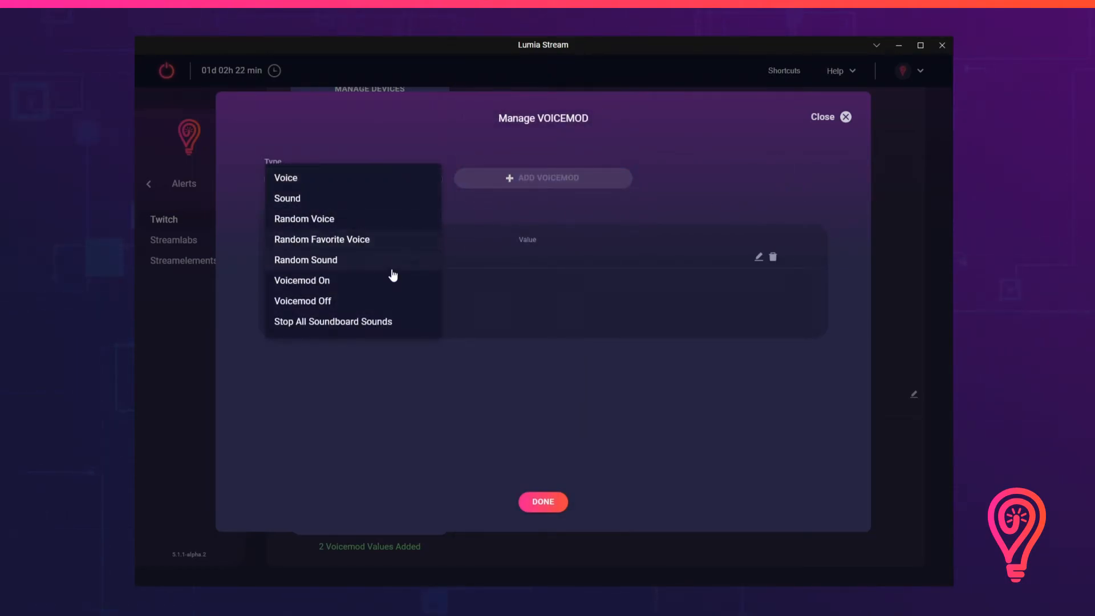
left_click(332, 322)
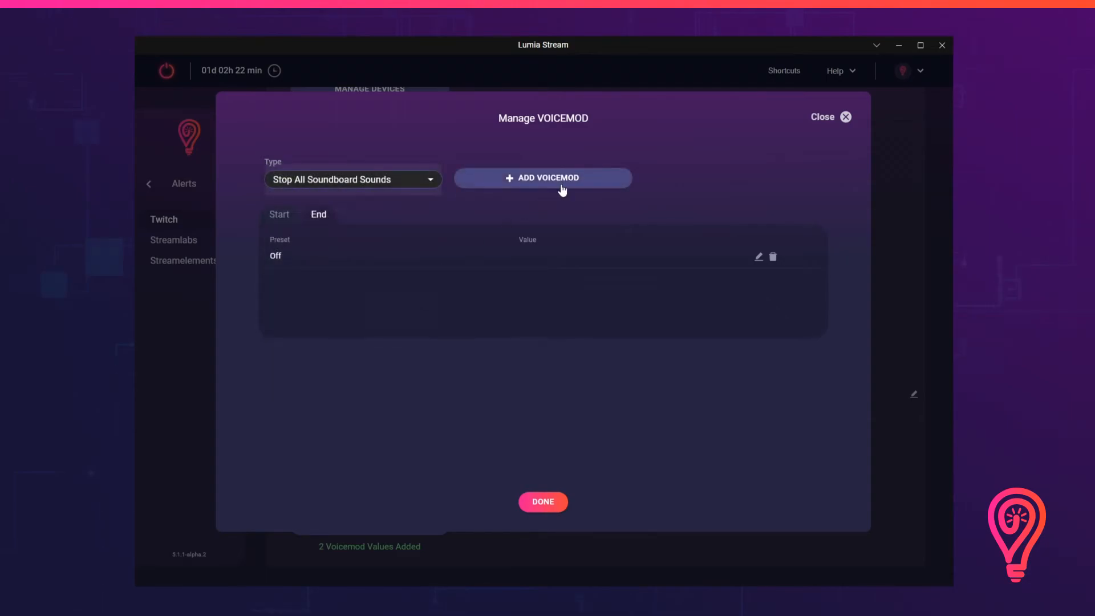
left_click(543, 178)
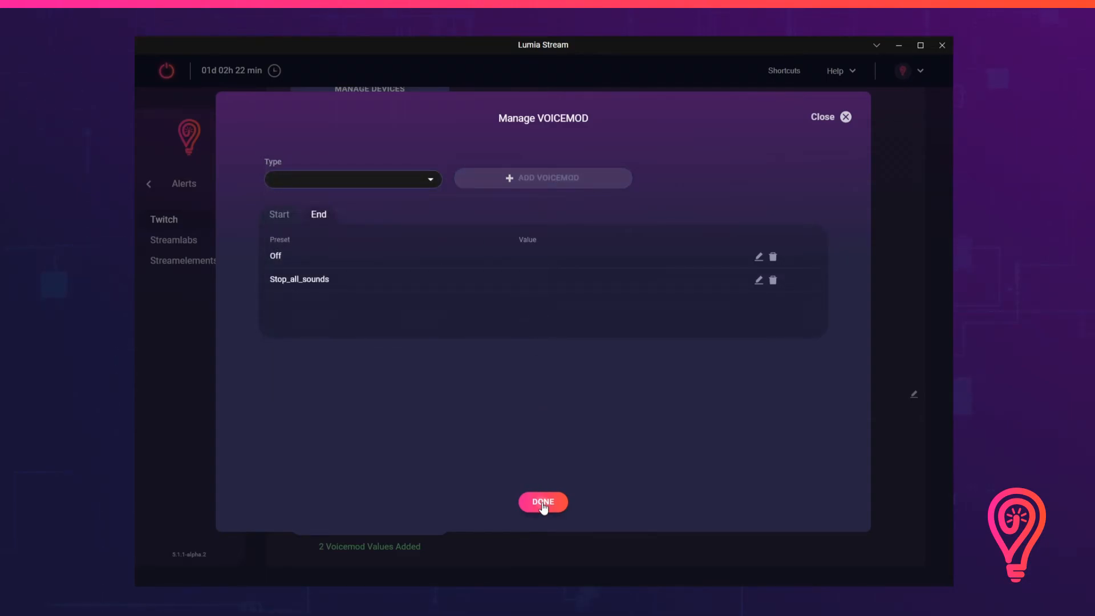
left_click(543, 502)
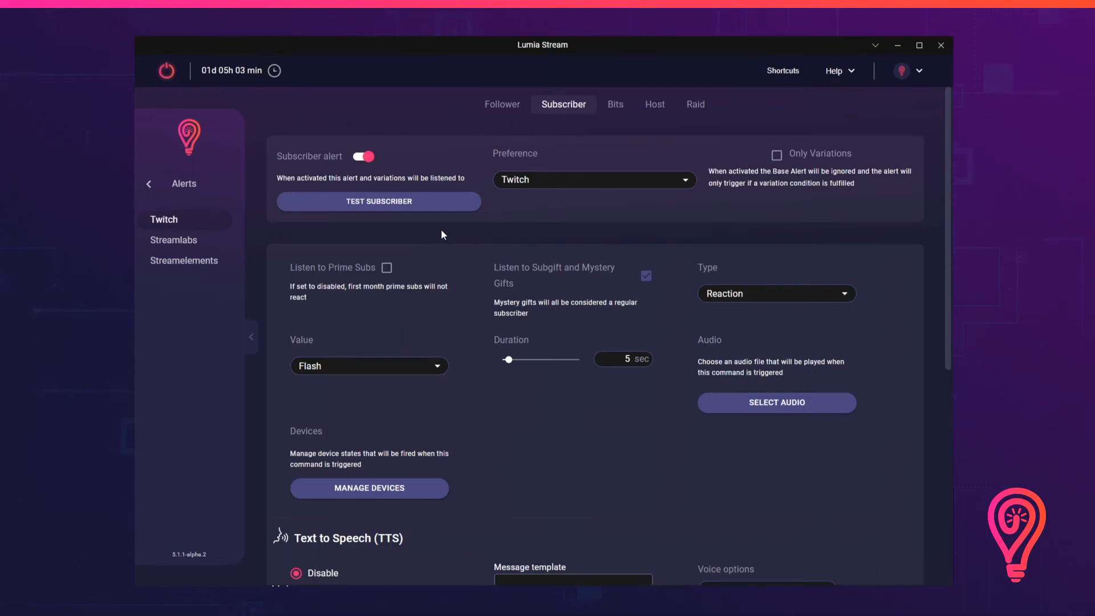